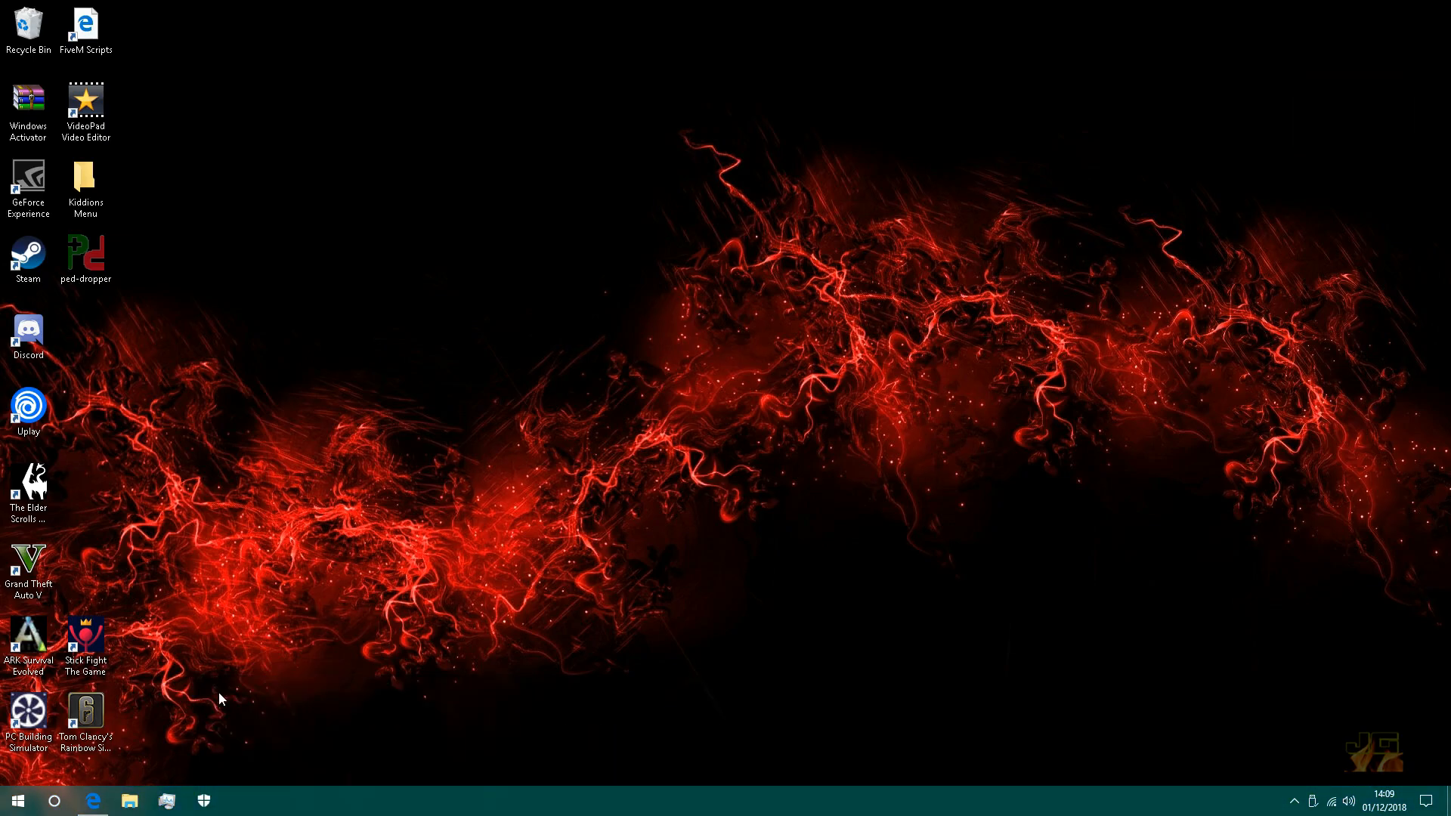
Launch Edge and open the FiveM forum Lambda Menu release thread.
{"action": "left_click", "coordinate": [92, 800]}
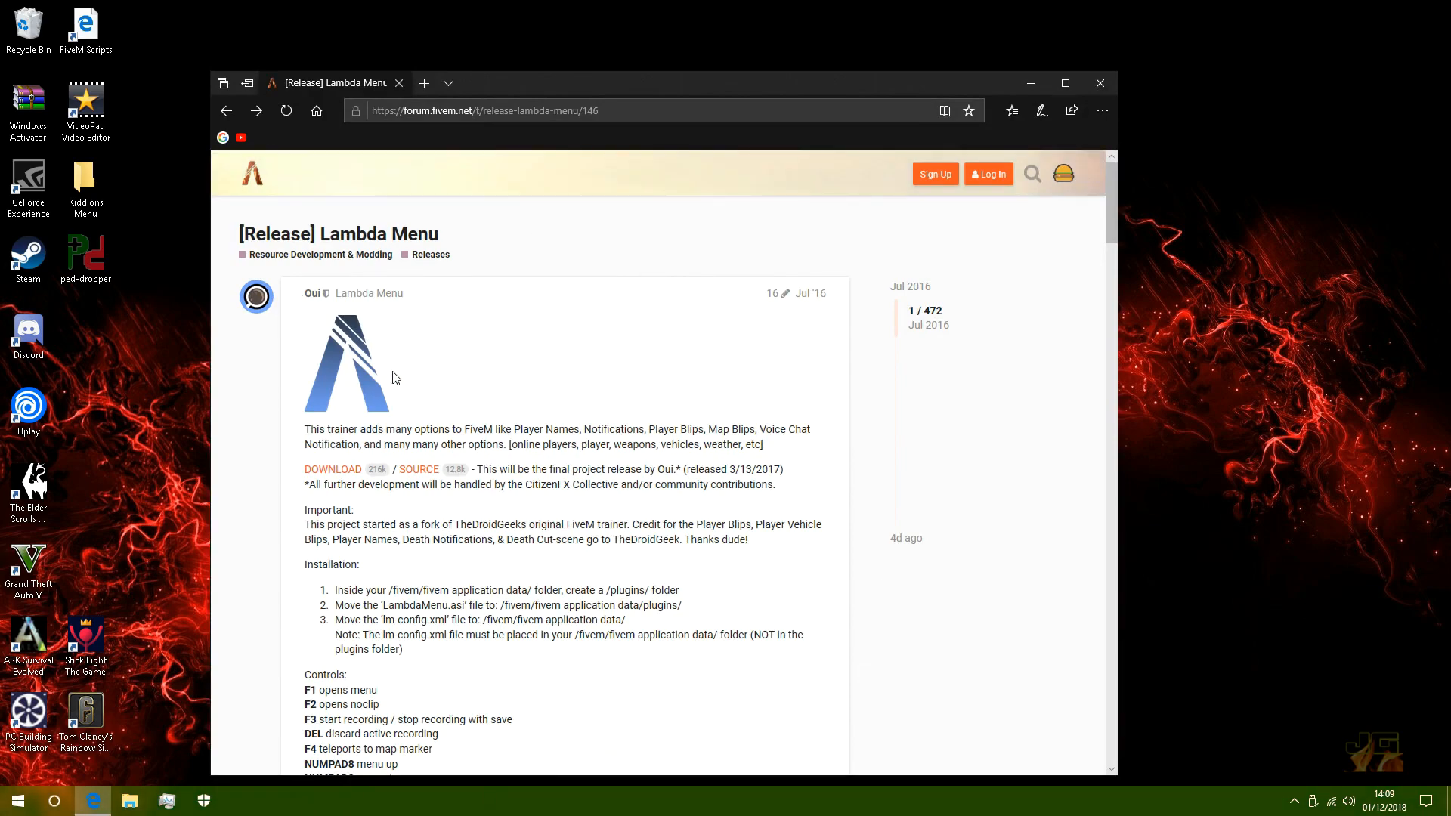
{"action": "left_click", "coordinate": [332, 469]}
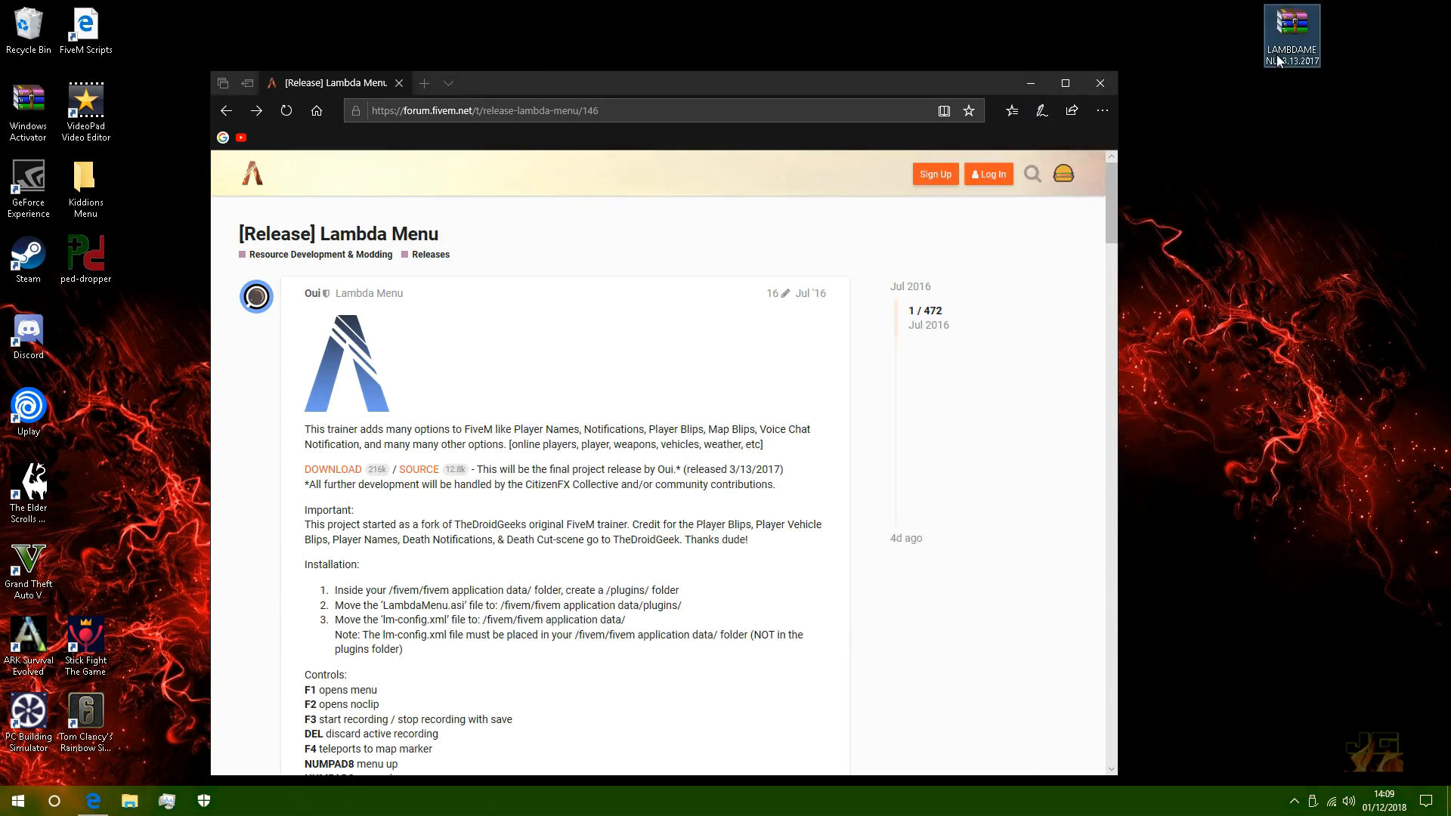
Open the LAMBDAMENU archive showing LambdaMenu.asi and lm-config, alongside a second Explorer window.
{"action": "left_click", "coordinate": [1099, 83]}
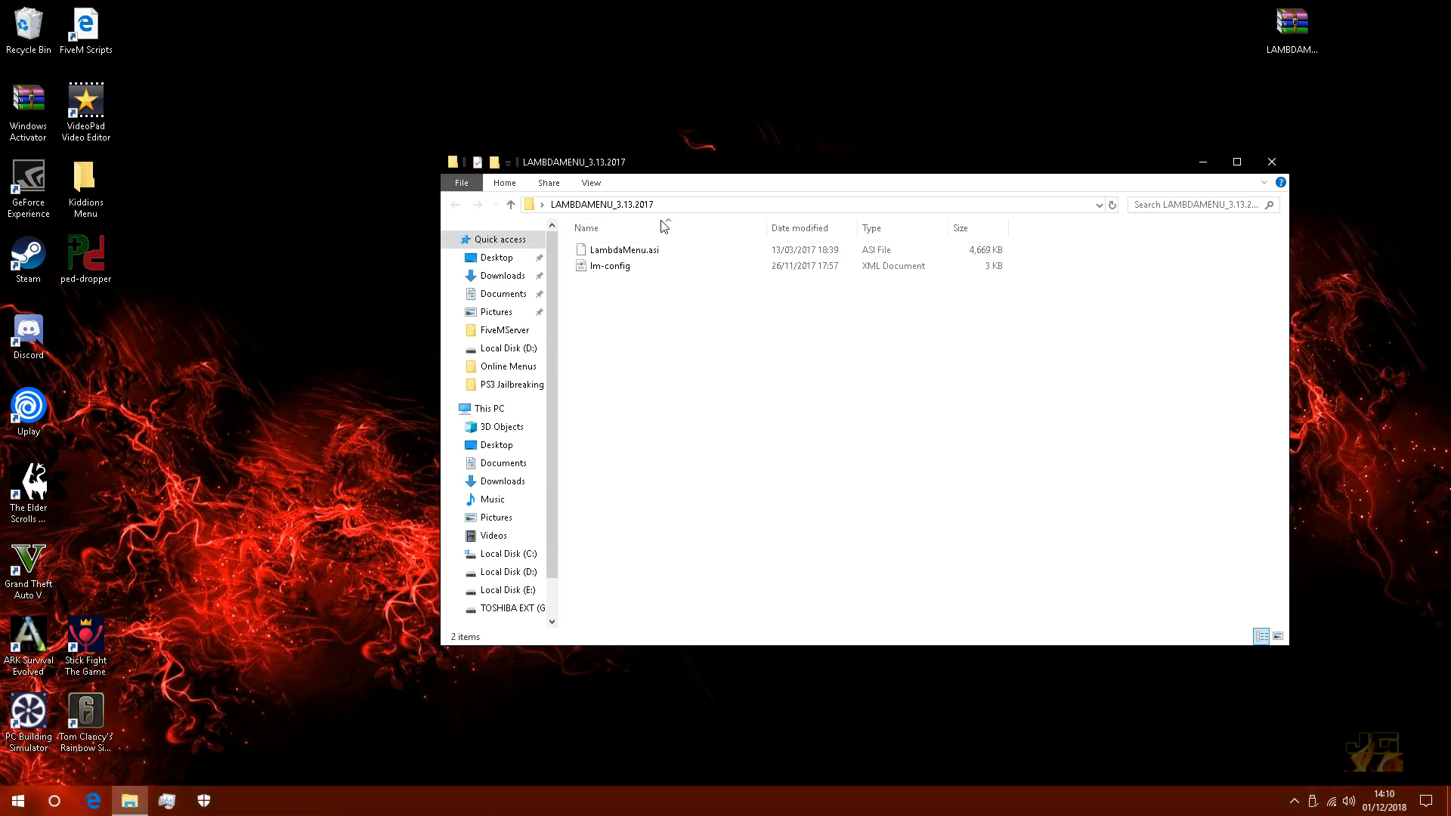
{"action": "left_click_drag", "start_coordinate": [664, 226], "coordinate": [772, 389]}
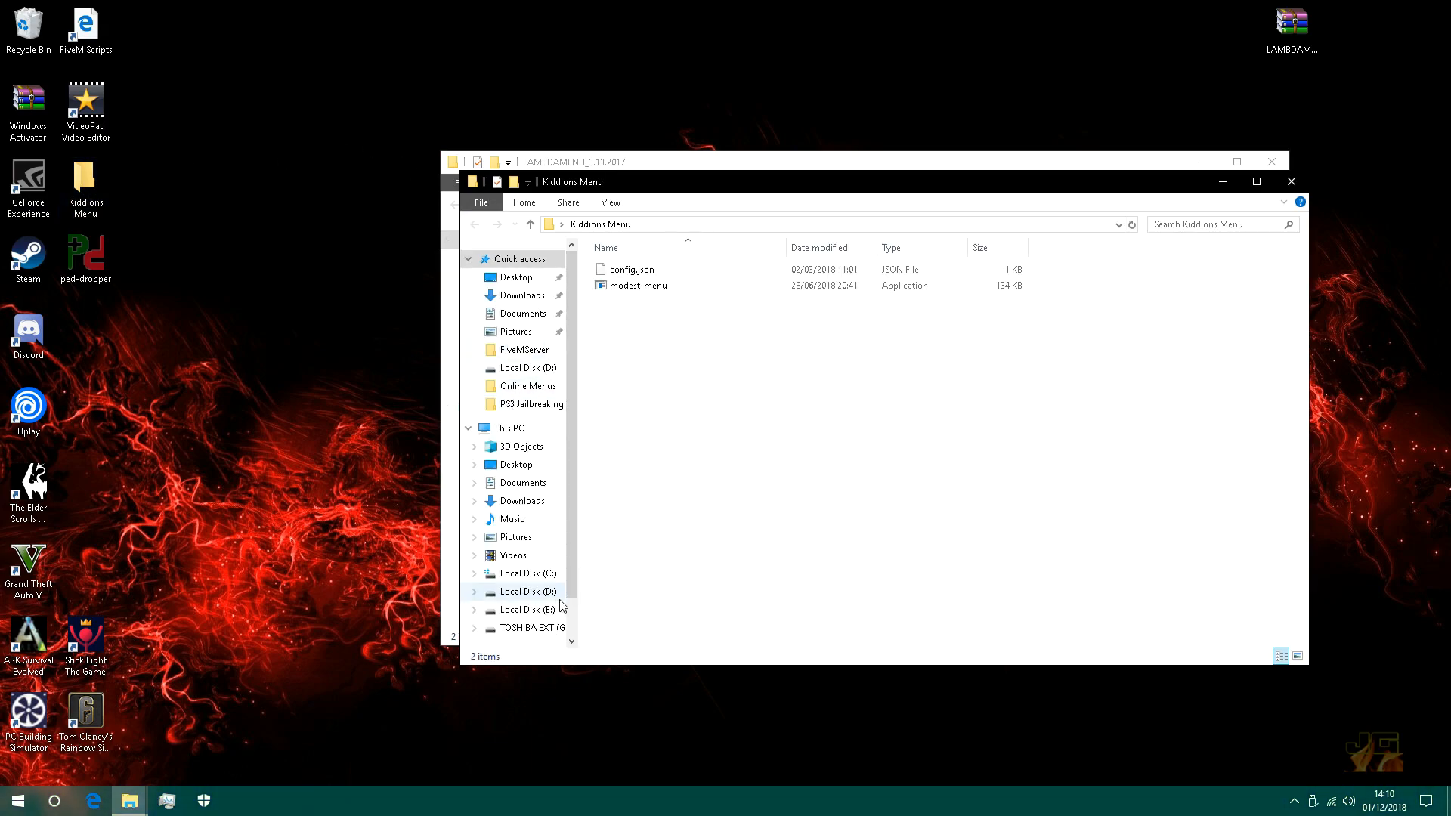
Browse to D:\FiveM\FiveM Application Data\plugins and select LambdaMenu.asi in the archive window.
{"action": "left_click", "coordinate": [526, 591]}
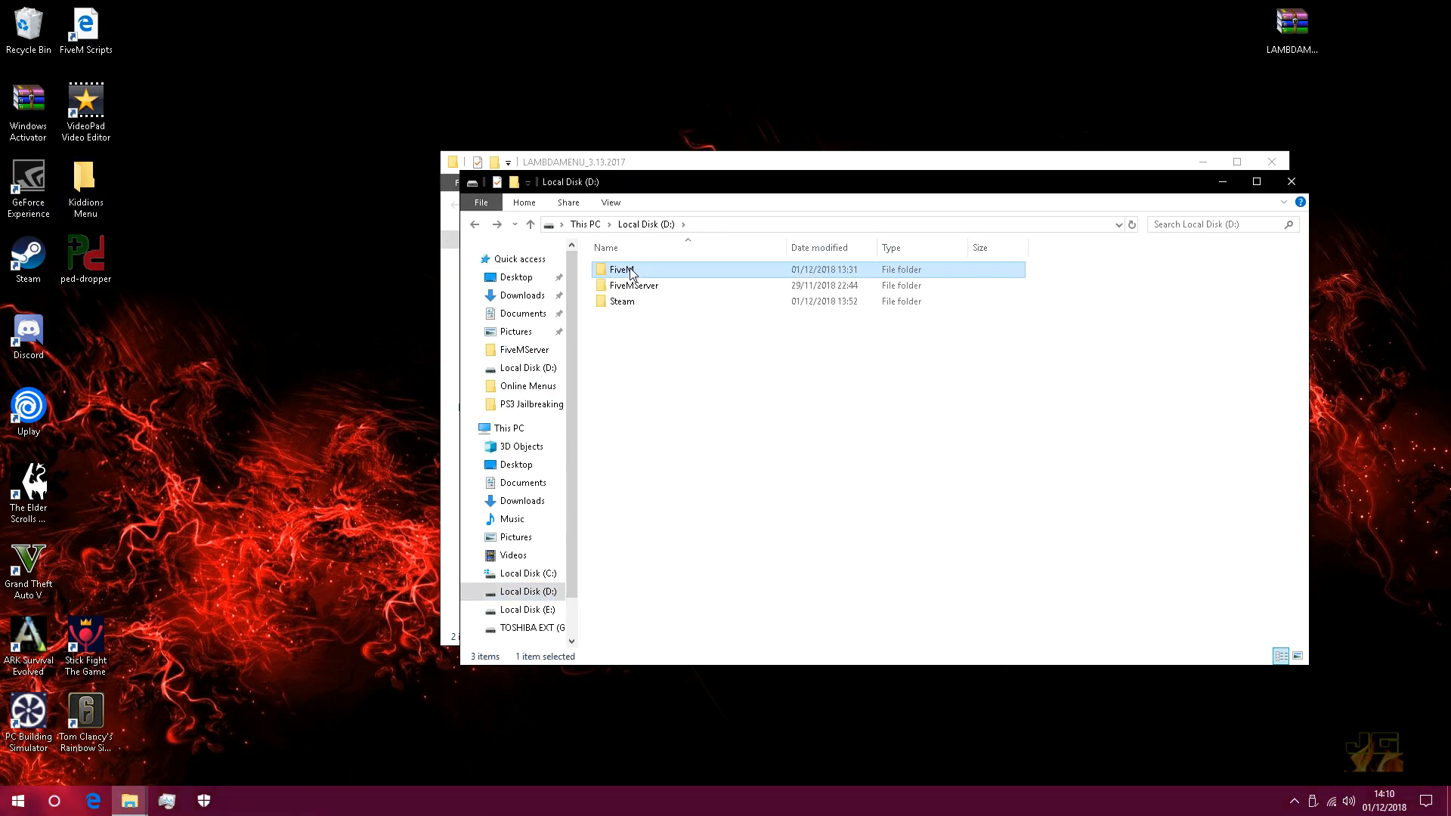
{"action": "double_click", "coordinate": [619, 269]}
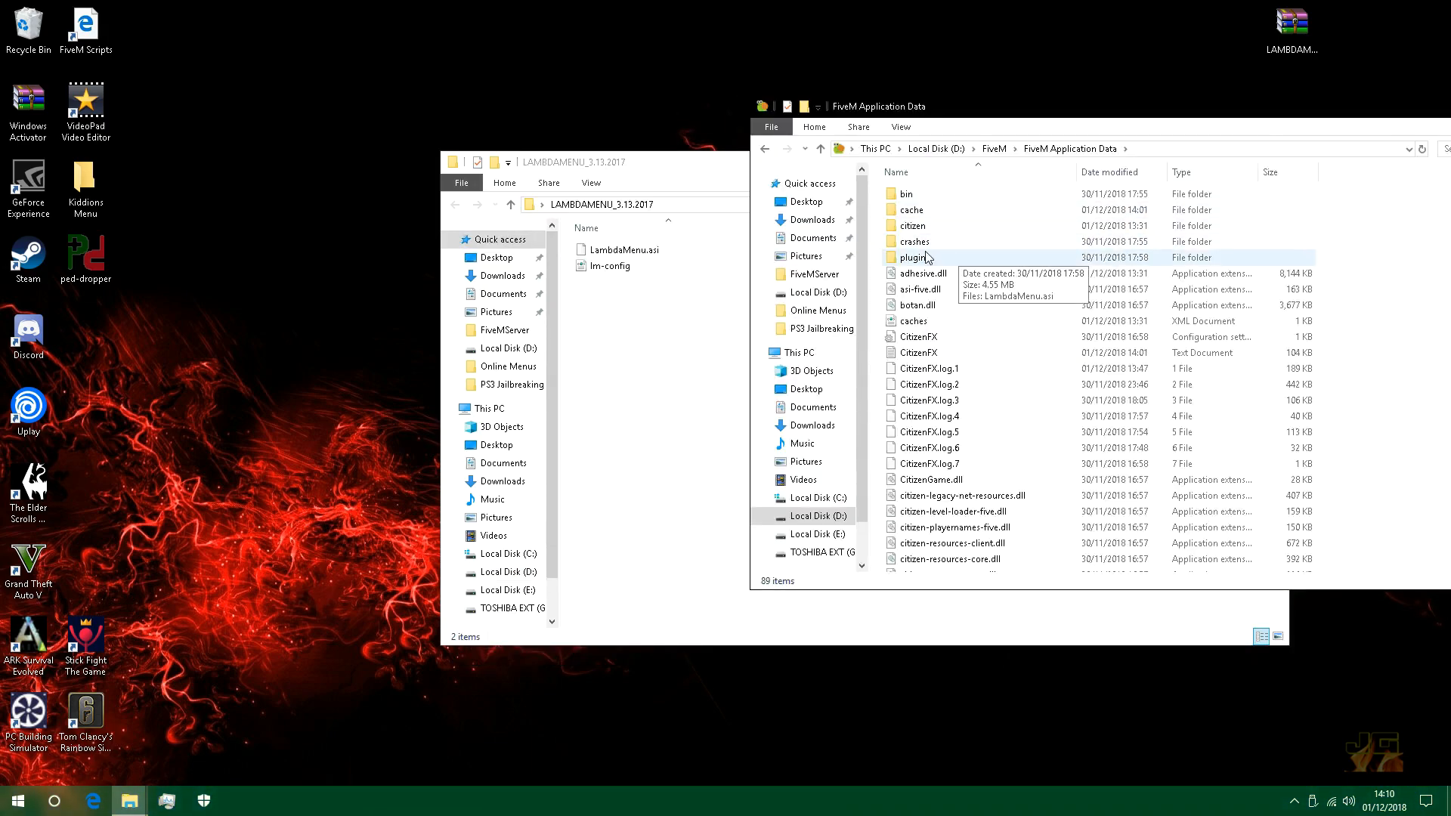
{"action": "double_click", "coordinate": [912, 257]}
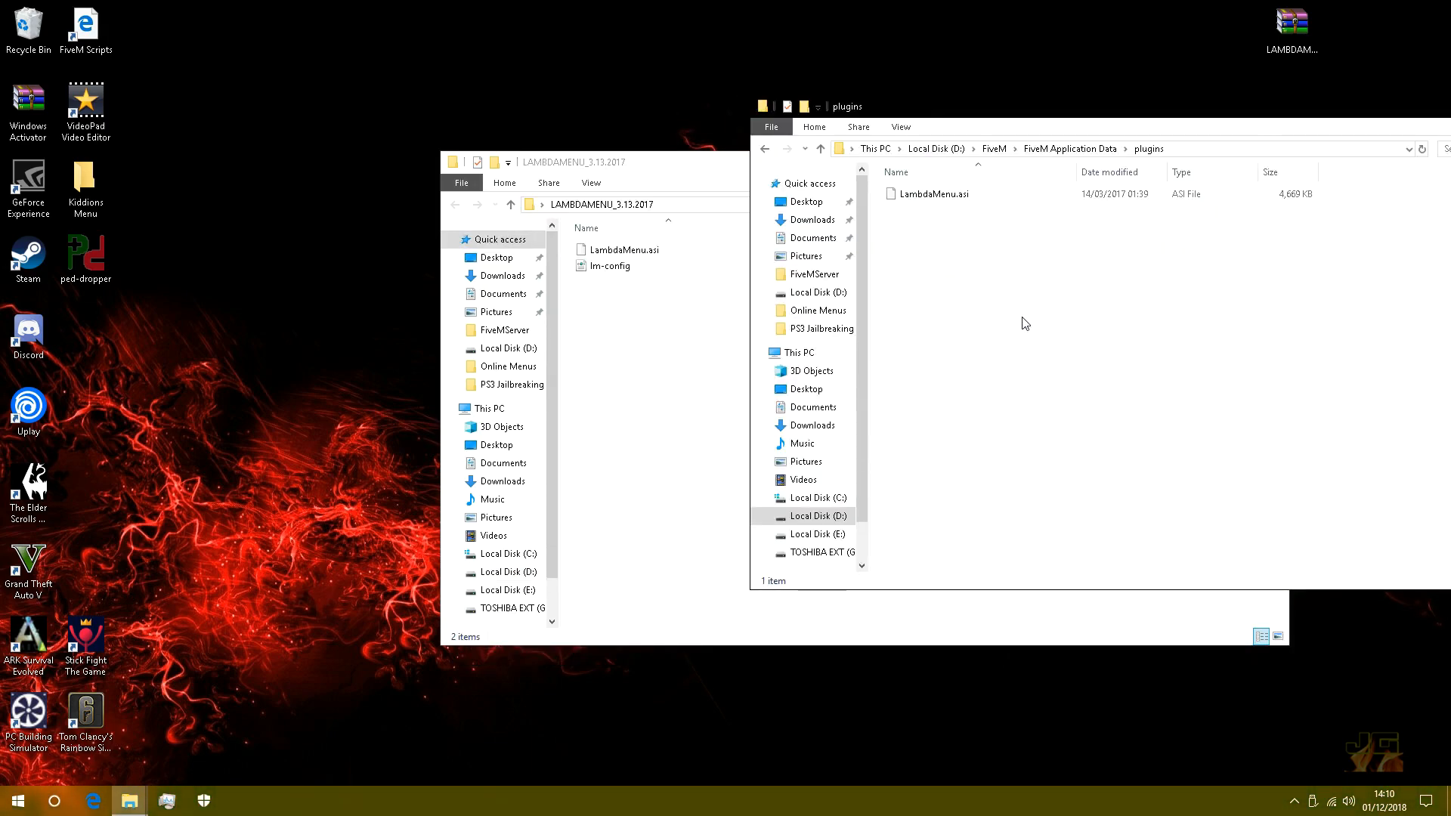
{"action": "left_click", "coordinate": [627, 250]}
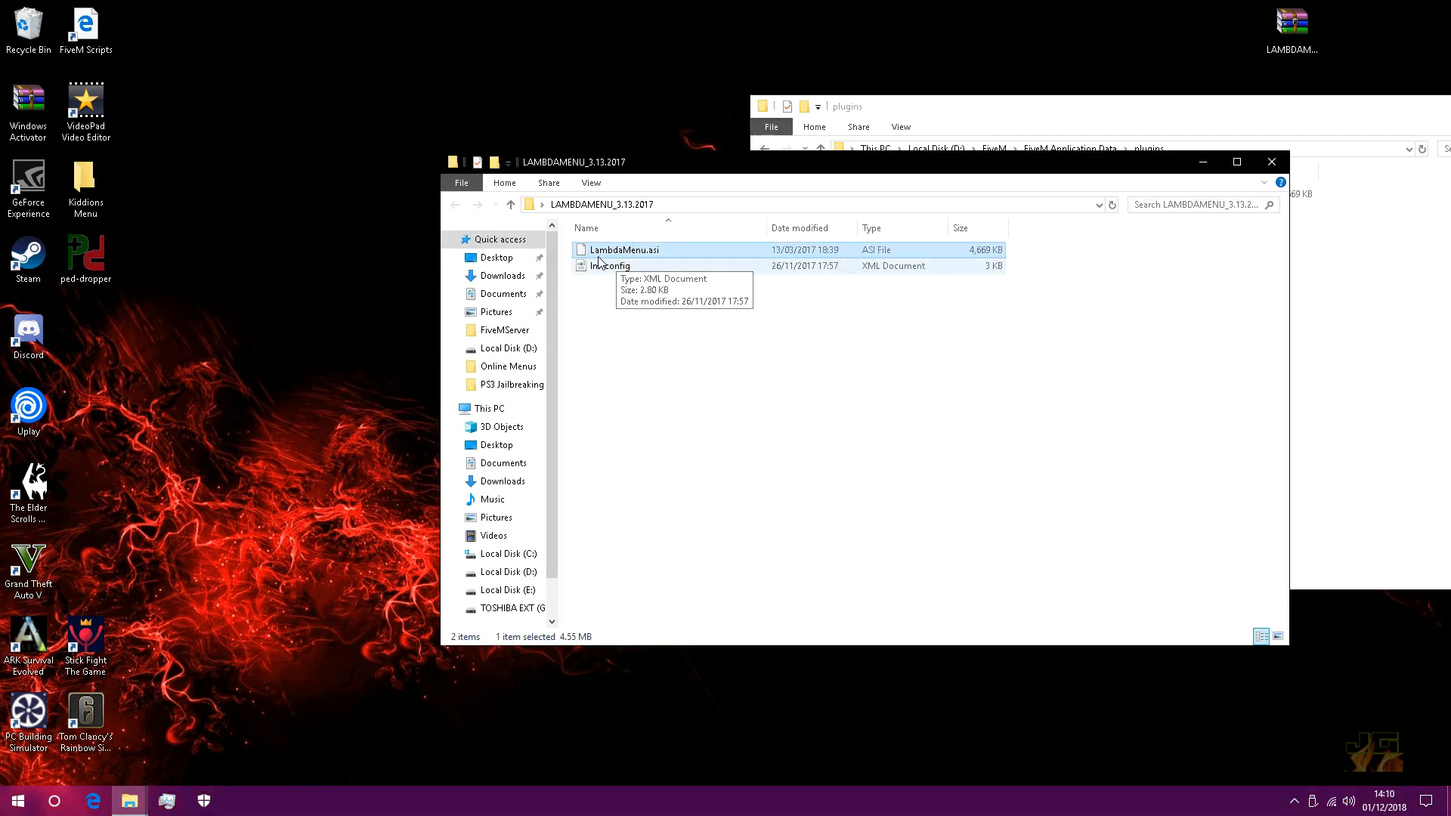